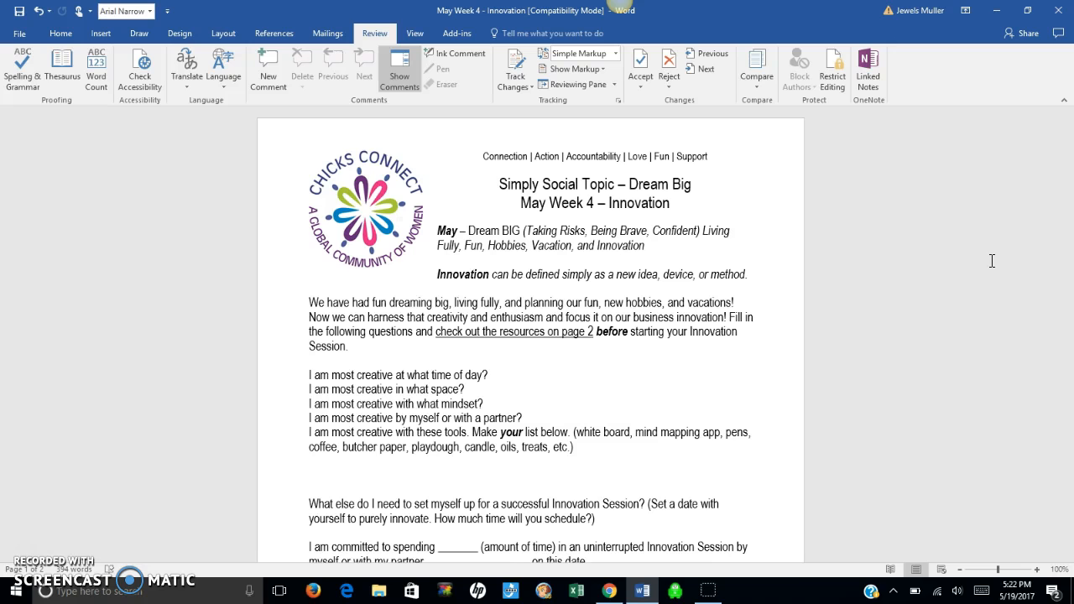
- Scroll through page 1 to the pre-session checklist and the phone, website and email footer
{"action": "scroll", "scroll_direction": "down", "scroll_amount": 3}
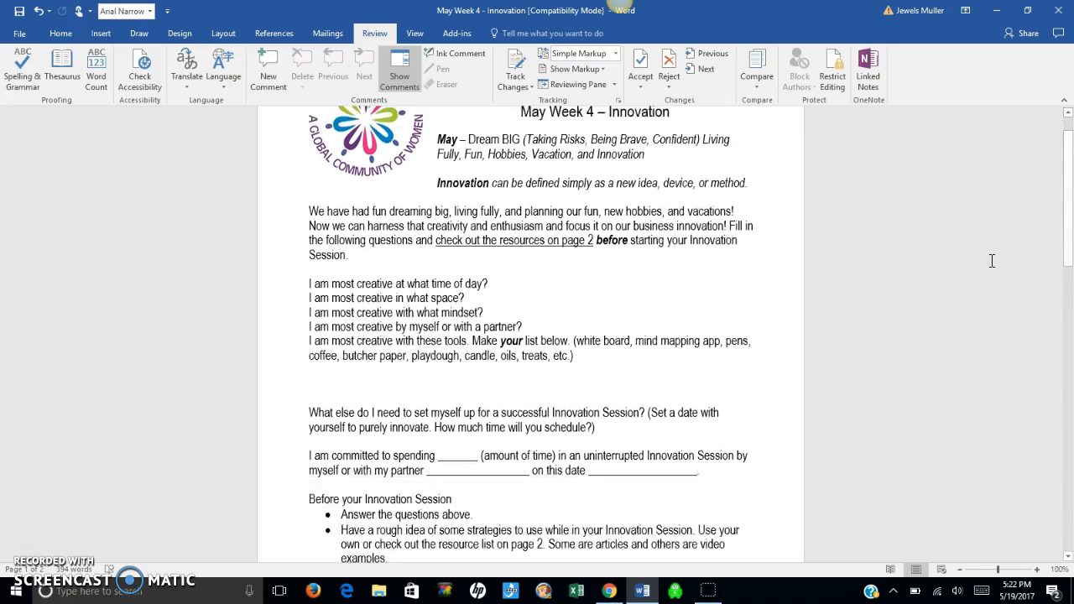
{"action": "scroll", "scroll_direction": "down", "scroll_amount": 3}
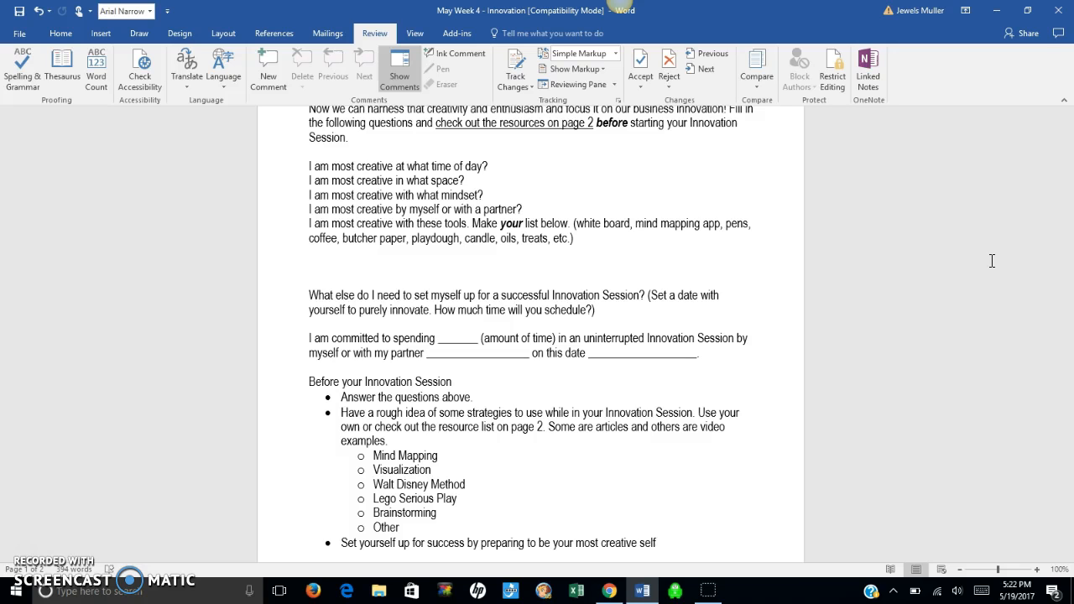
{"action": "scroll", "scroll_direction": "down", "scroll_amount": 3}
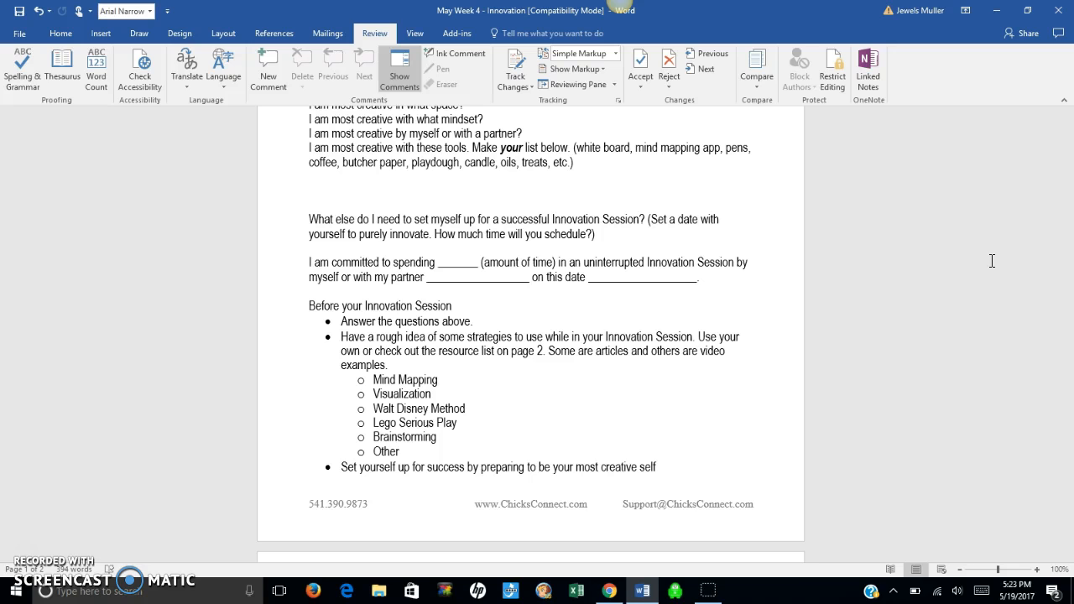
- Scroll past the page break to page 2's Resources heading and first strategy links
{"action": "scroll", "scroll_direction": "down", "scroll_amount": 3}
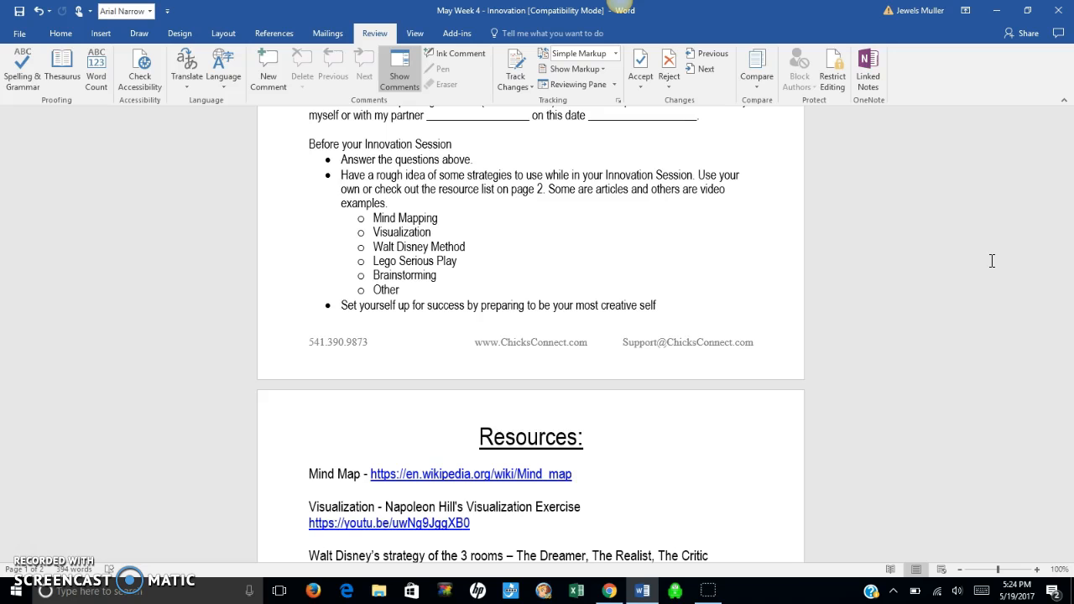
{"action": "scroll", "scroll_direction": "down", "scroll_amount": 3}
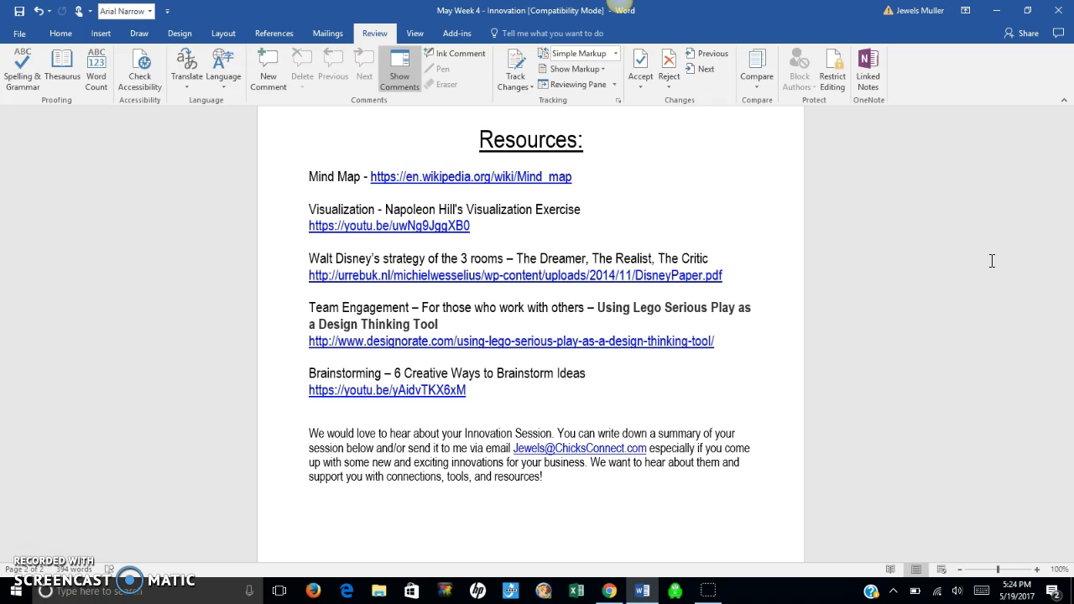
- Scroll down the Resources links to the closing invitation paragraph and sign-off line
{"action": "scroll", "scroll_direction": "down", "scroll_amount": 3}
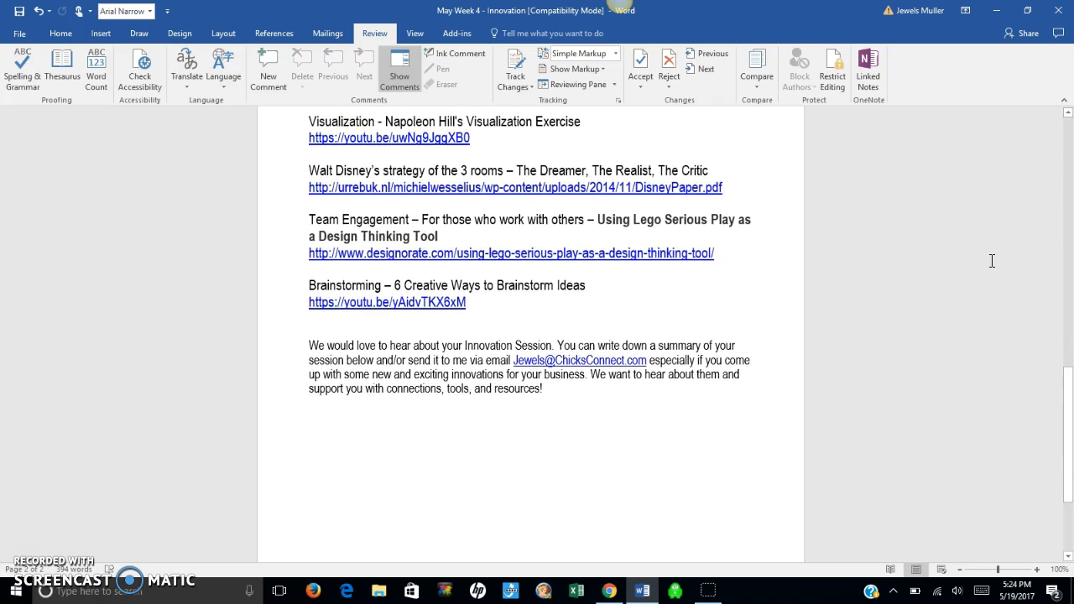
{"action": "scroll", "scroll_direction": "down", "scroll_amount": 3}
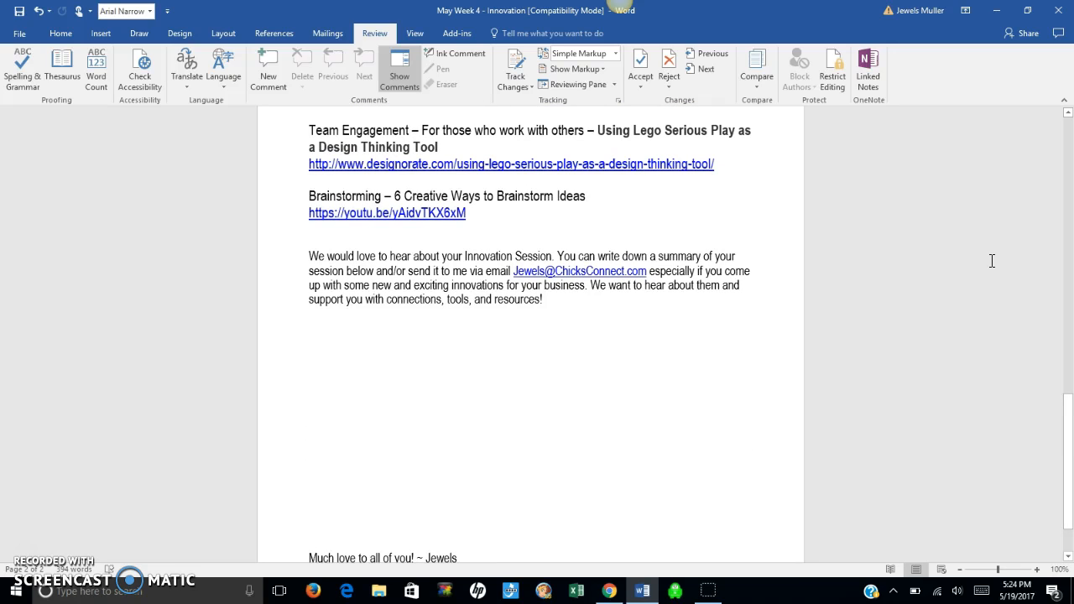
- Click into the document and scroll to reveal the sign-off and page 2 contact footer
{"action": "left_click", "coordinate": [458, 558]}
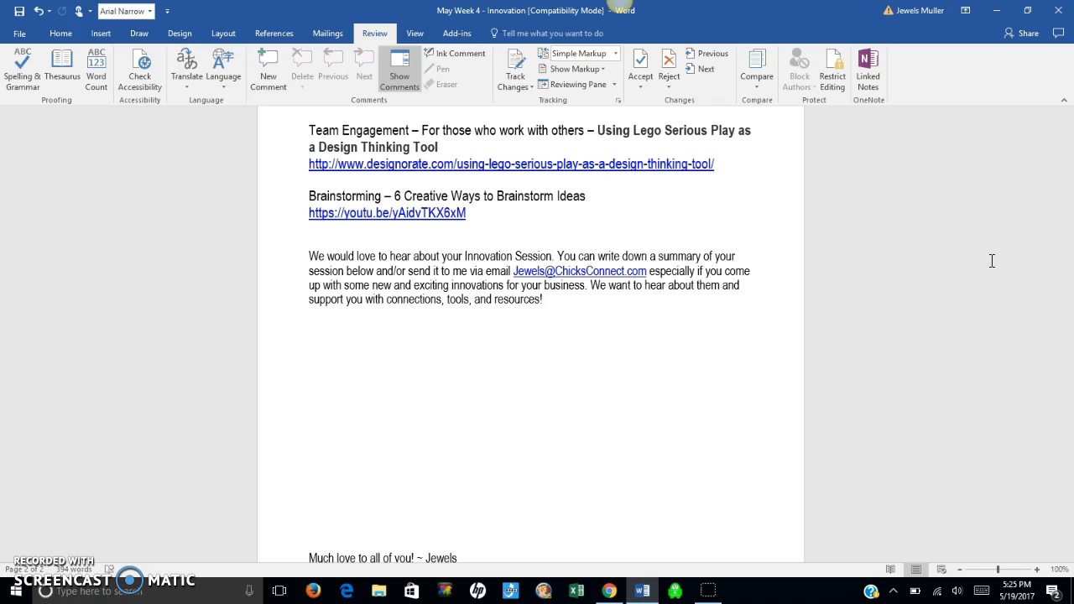
{"action": "left_click", "coordinate": [458, 558]}
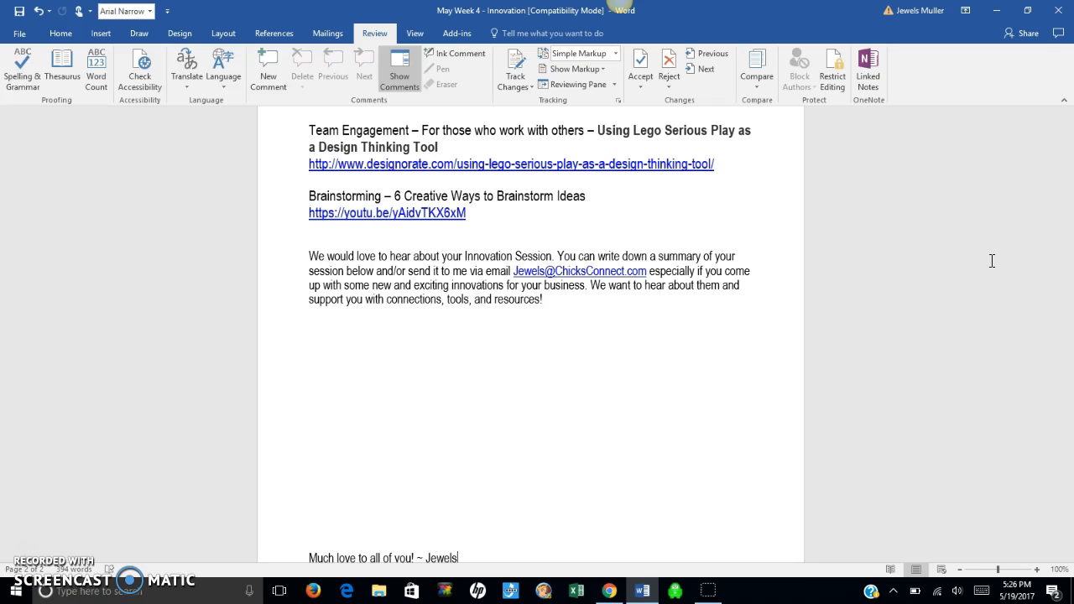
{"action": "scroll", "scroll_direction": "down", "scroll_amount": 3}
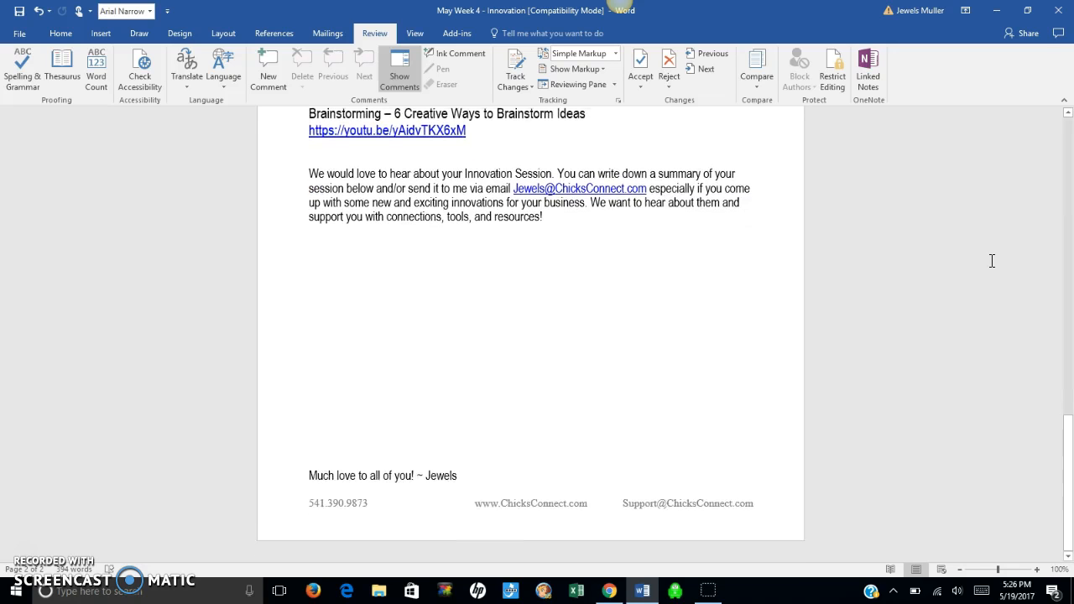